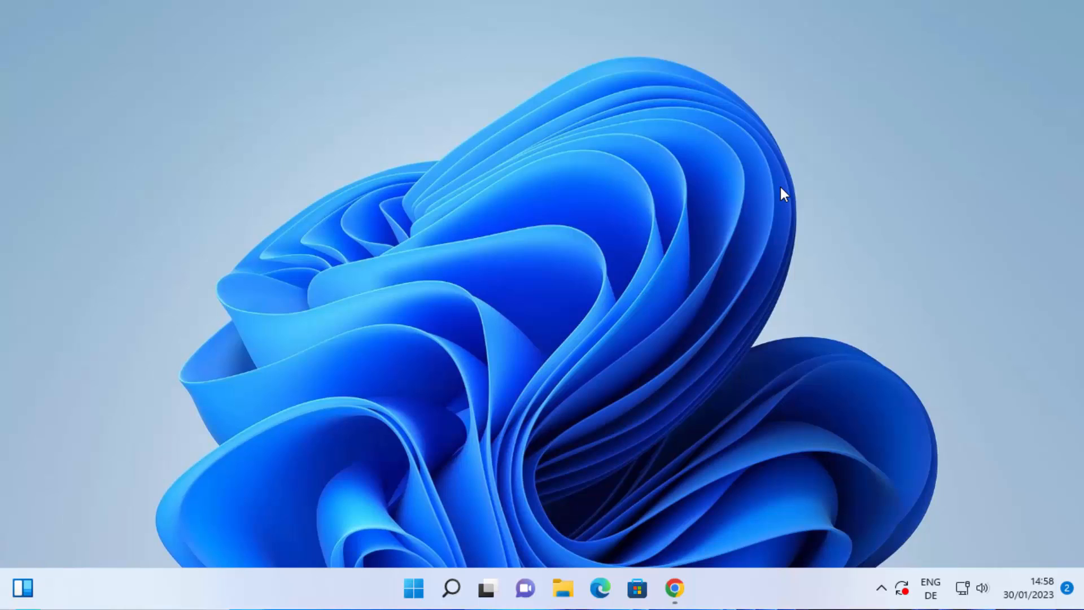
pyautogui.moveTo(726, 174)
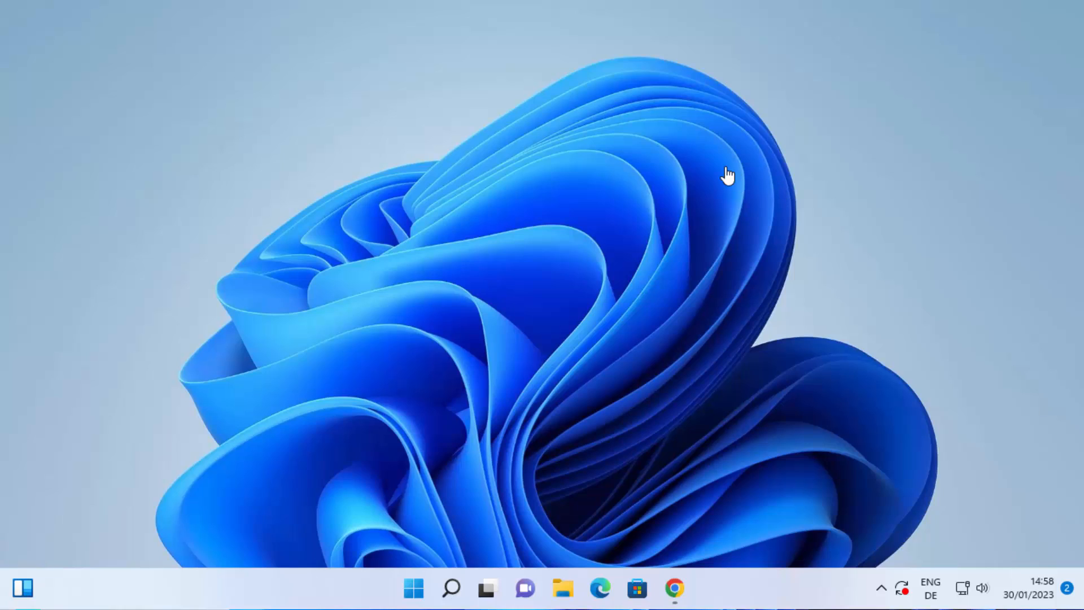
pyautogui.moveTo(550, 368)
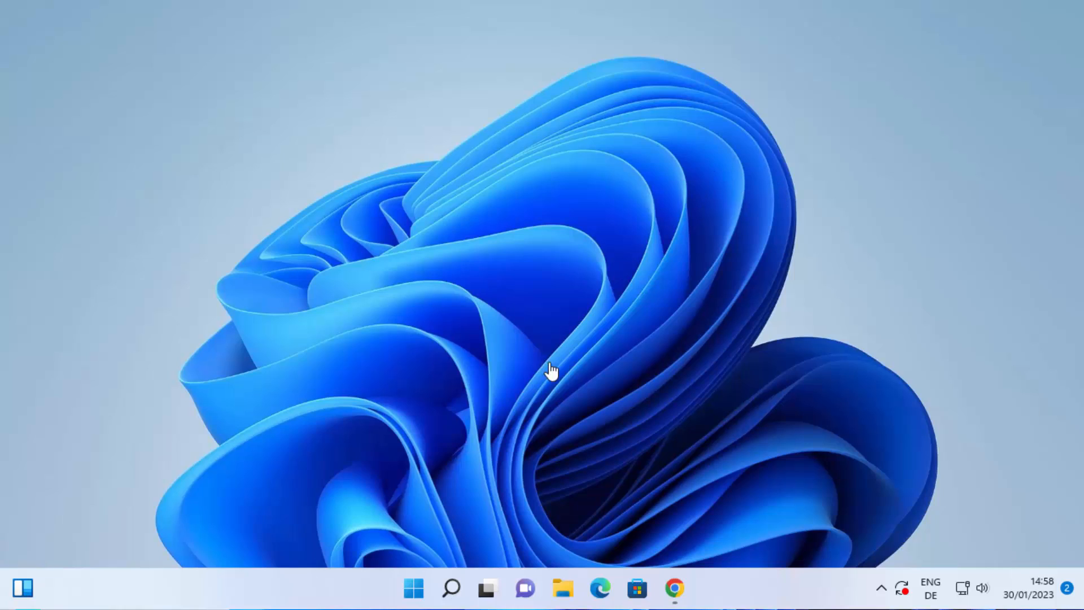
# Step: Search "turn" and launch Turn Windows features on or off
pyautogui.click(452, 588)
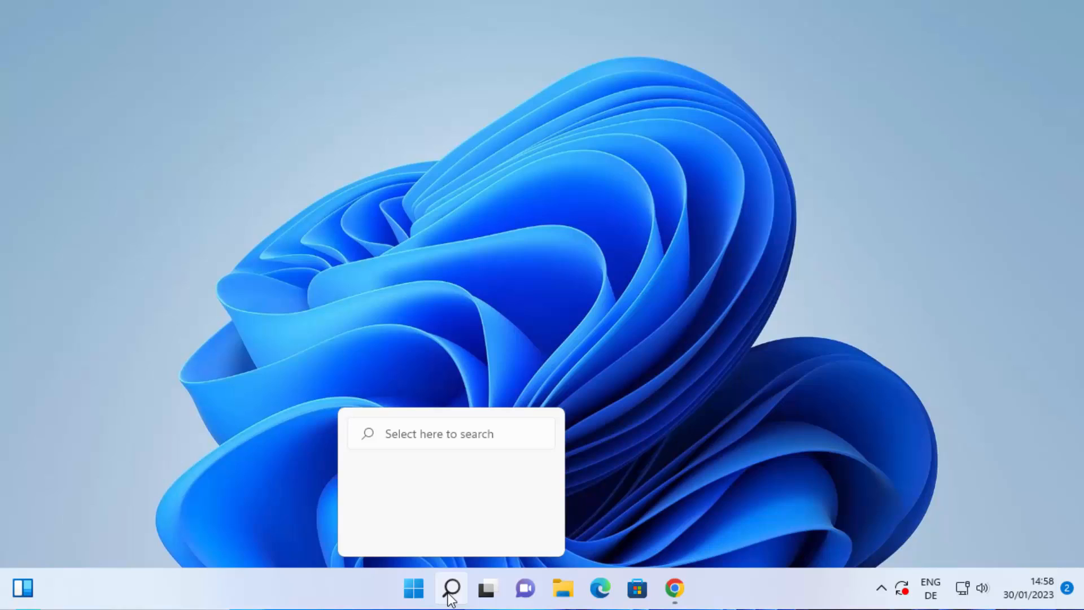
pyautogui.click(451, 588)
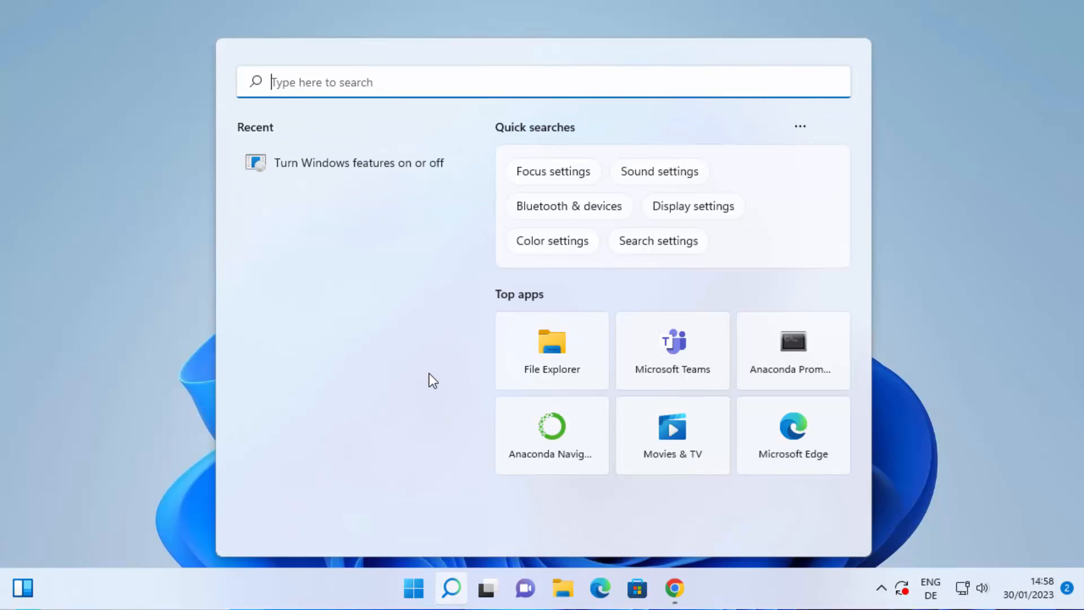
pyautogui.write('turn')
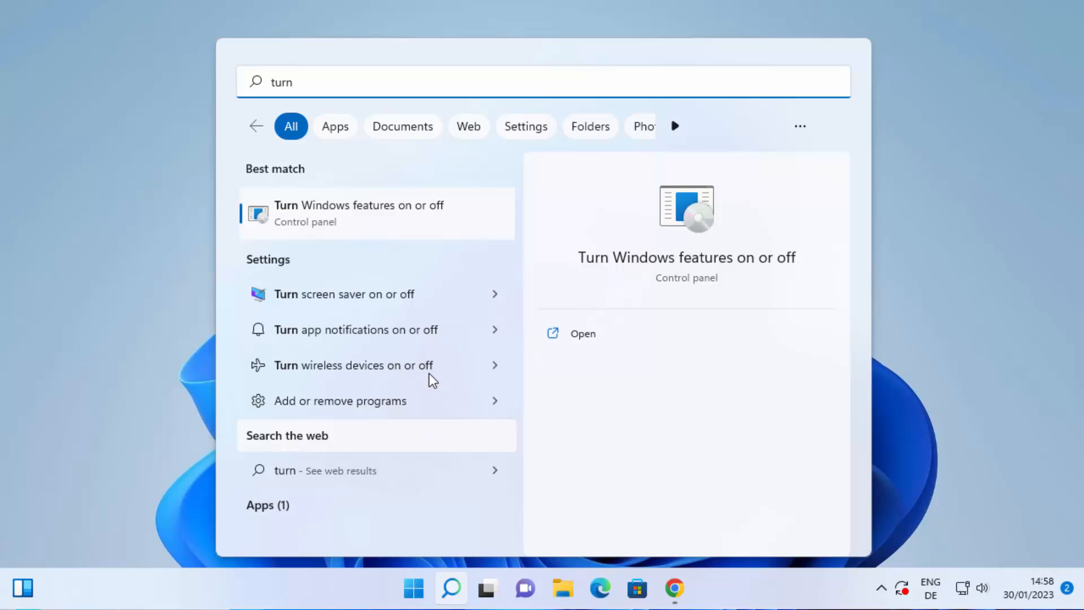
pyautogui.moveTo(300, 214)
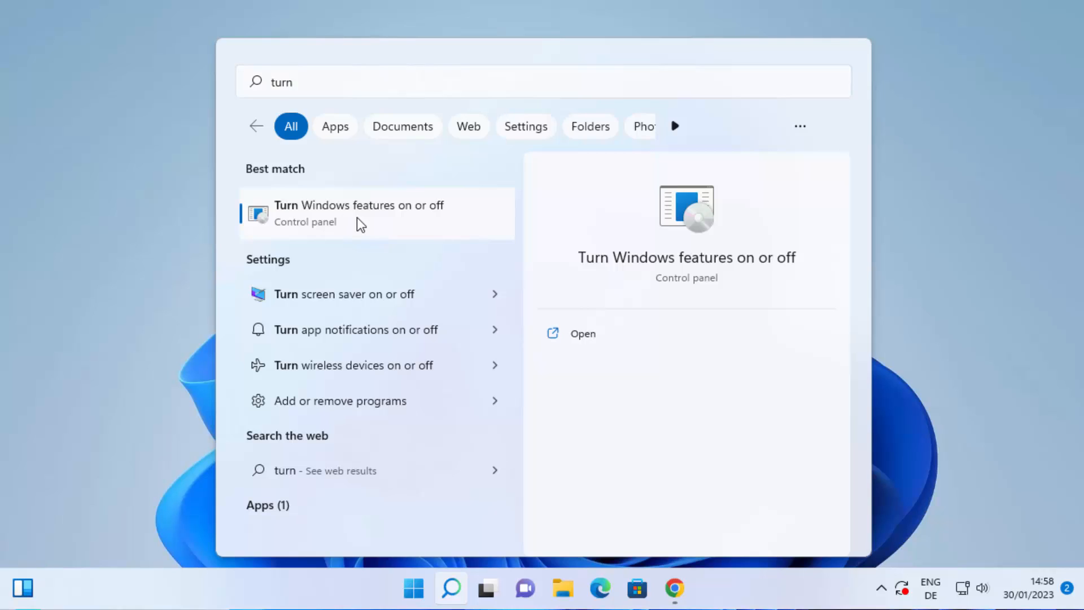
pyautogui.click(377, 214)
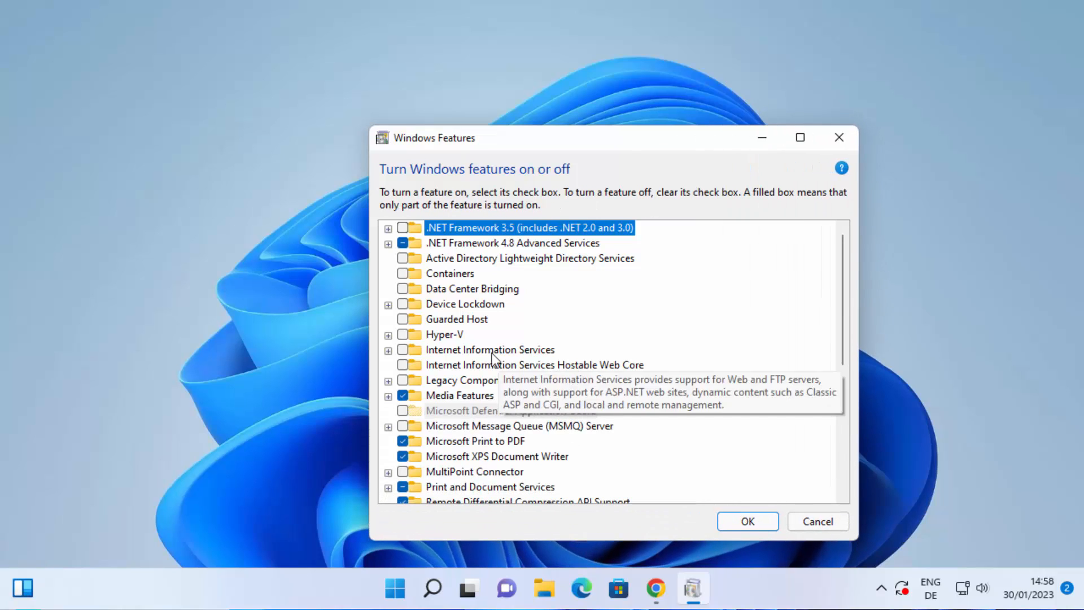
# Step: Locate Services for NFS and expand it to show Administrative Tools and Client for NFS
pyautogui.scroll(-3)
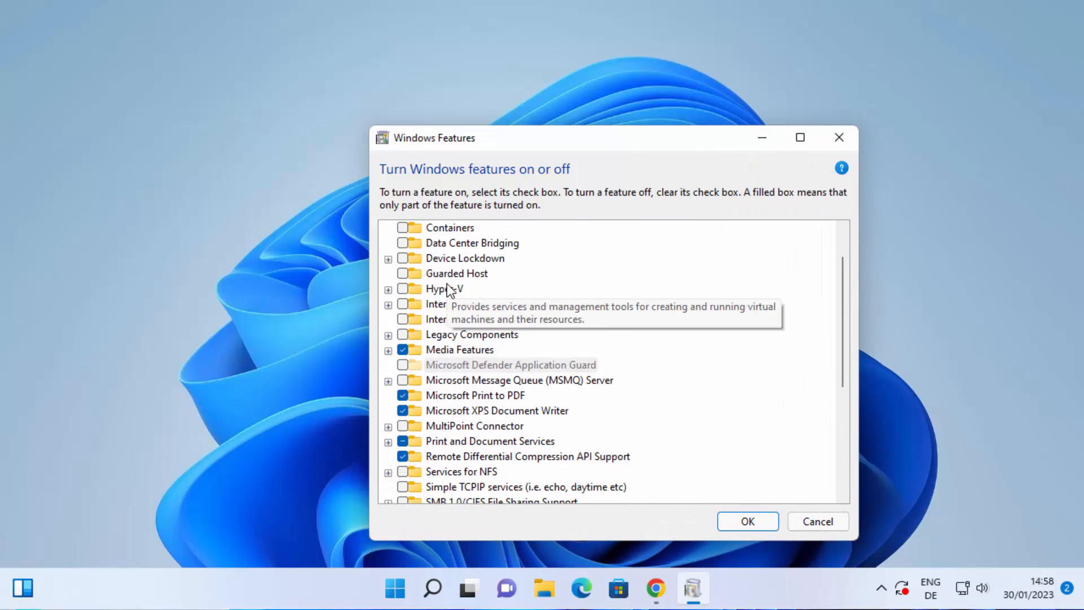
pyautogui.scroll(-3)
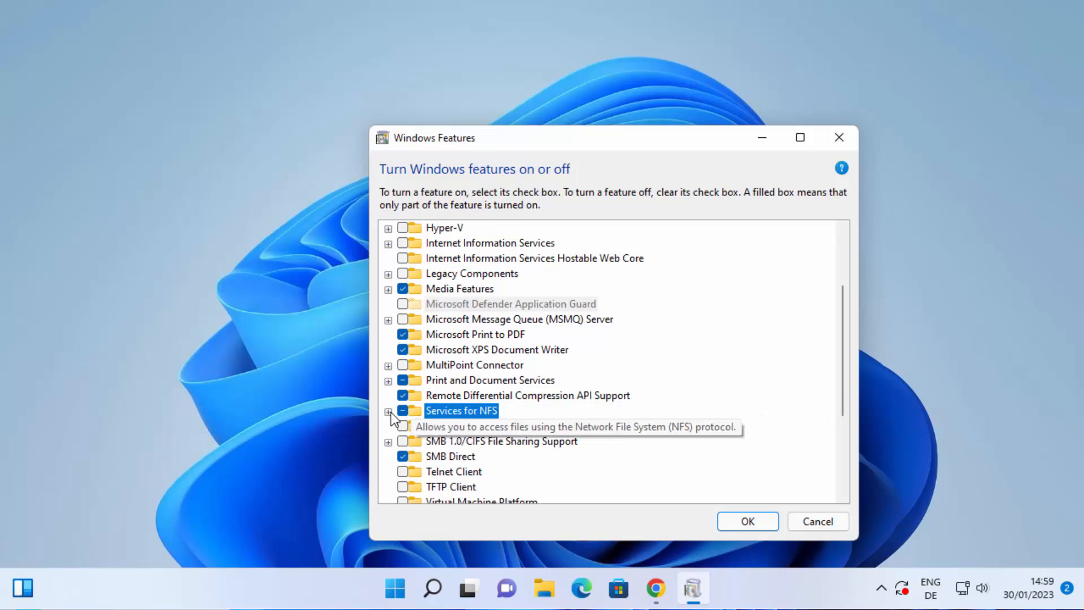
pyautogui.click(388, 410)
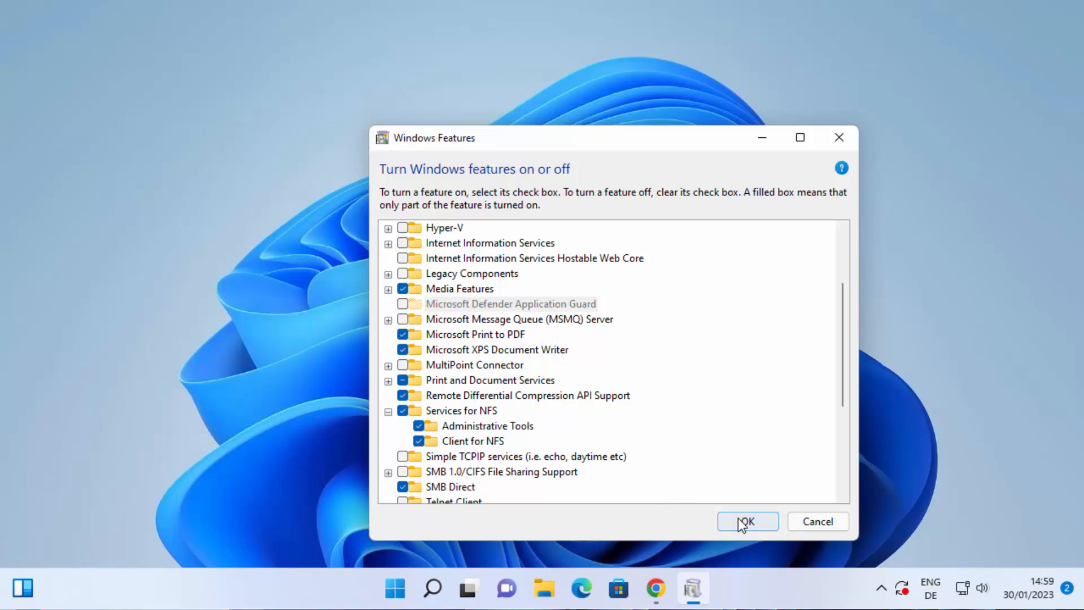
# Step: Apply the NFS feature changes and close the completion notice
pyautogui.click(746, 522)
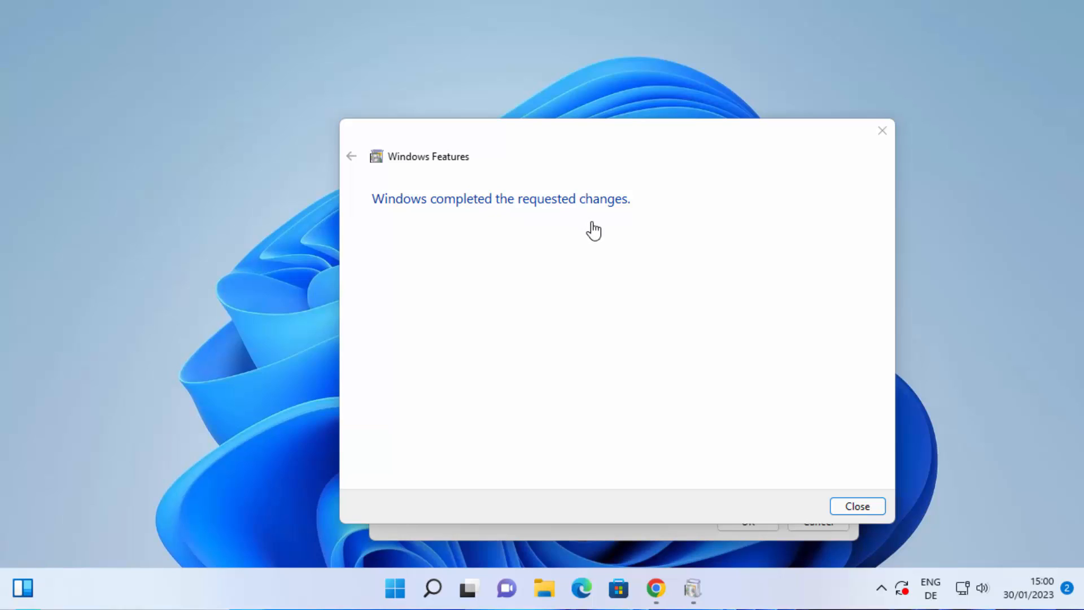
pyautogui.moveTo(858, 506)
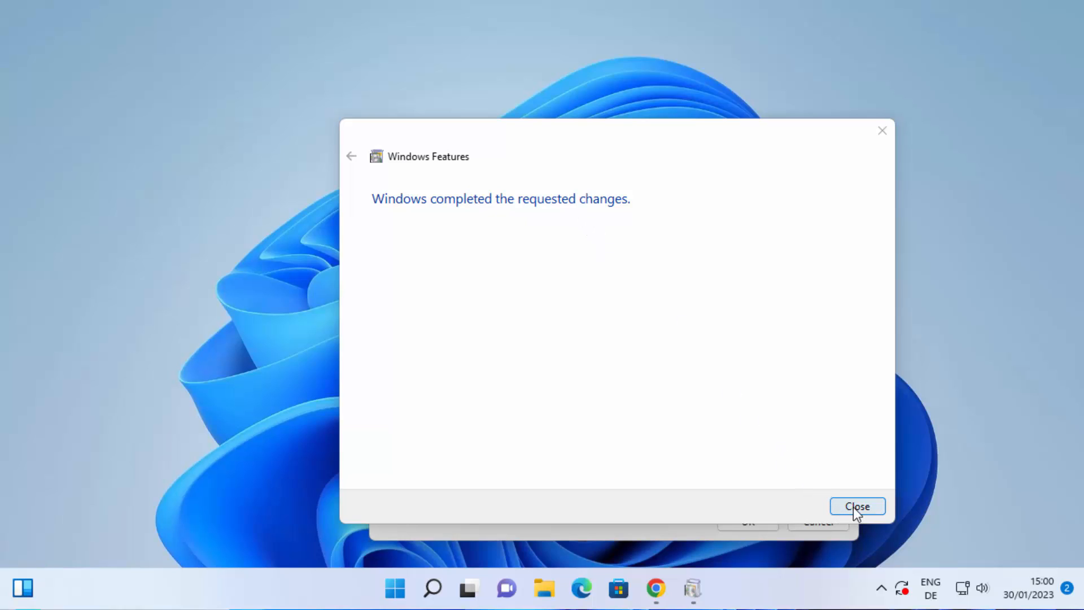
pyautogui.click(857, 506)
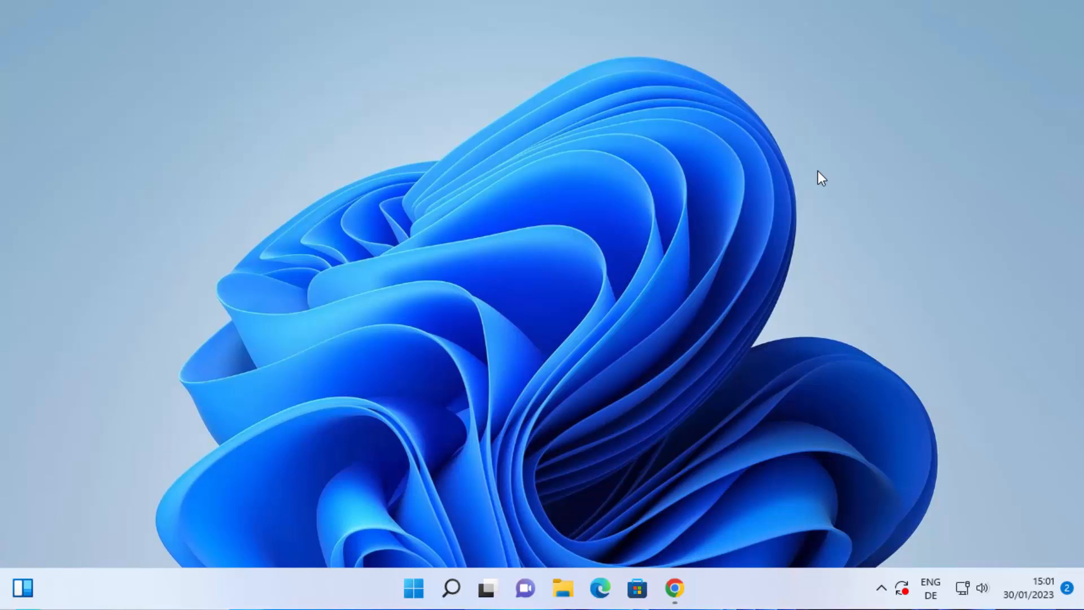
pyautogui.moveTo(540, 425)
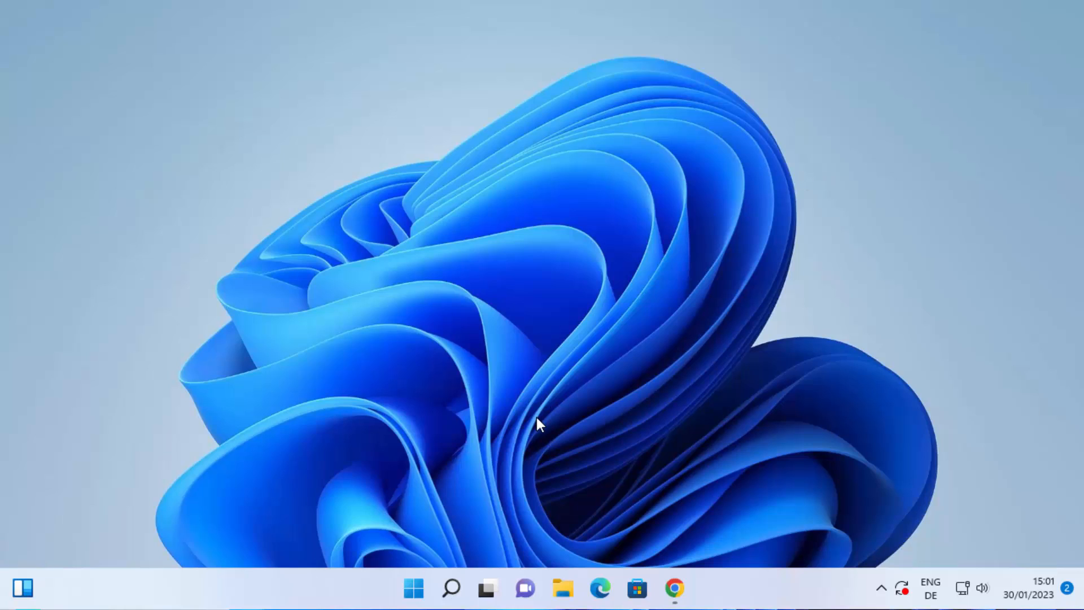
# Step: Search "nfs" to find the Services for Network File System (NFS) app
pyautogui.click(451, 589)
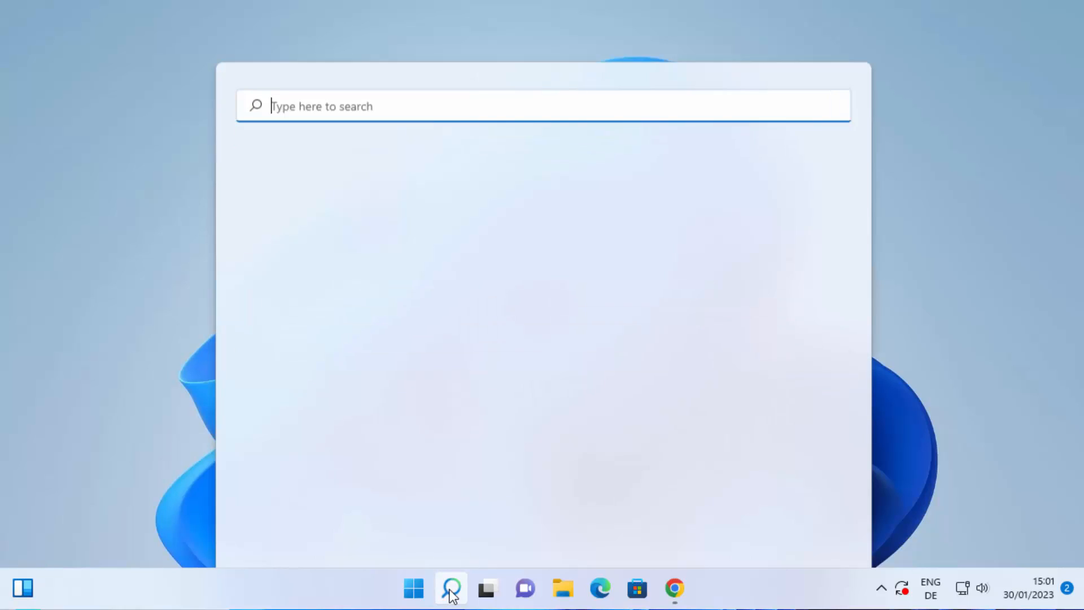
pyautogui.click(451, 589)
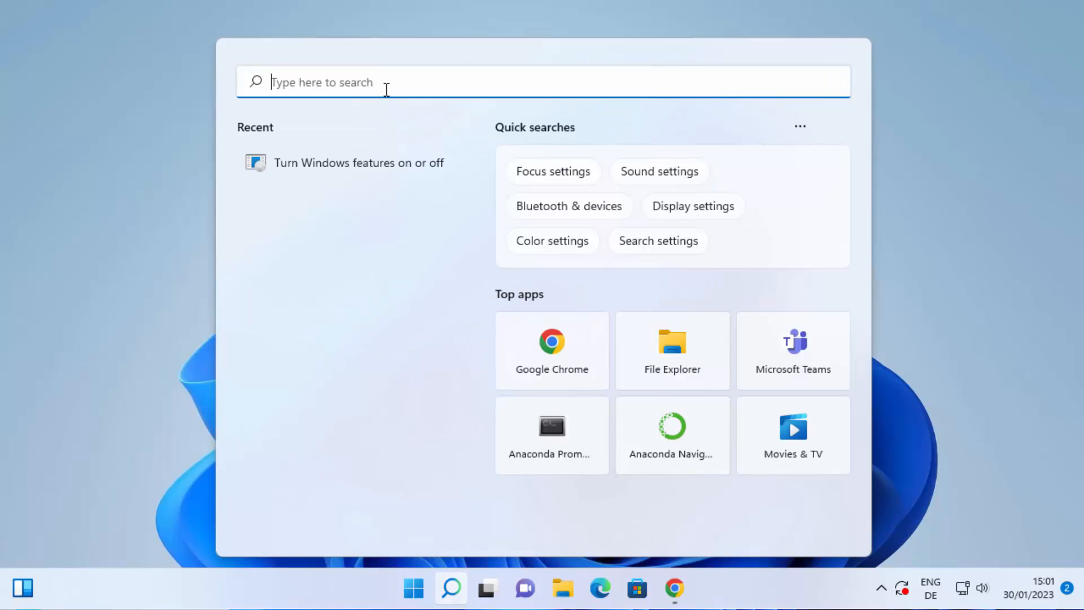
pyautogui.write('nfs')
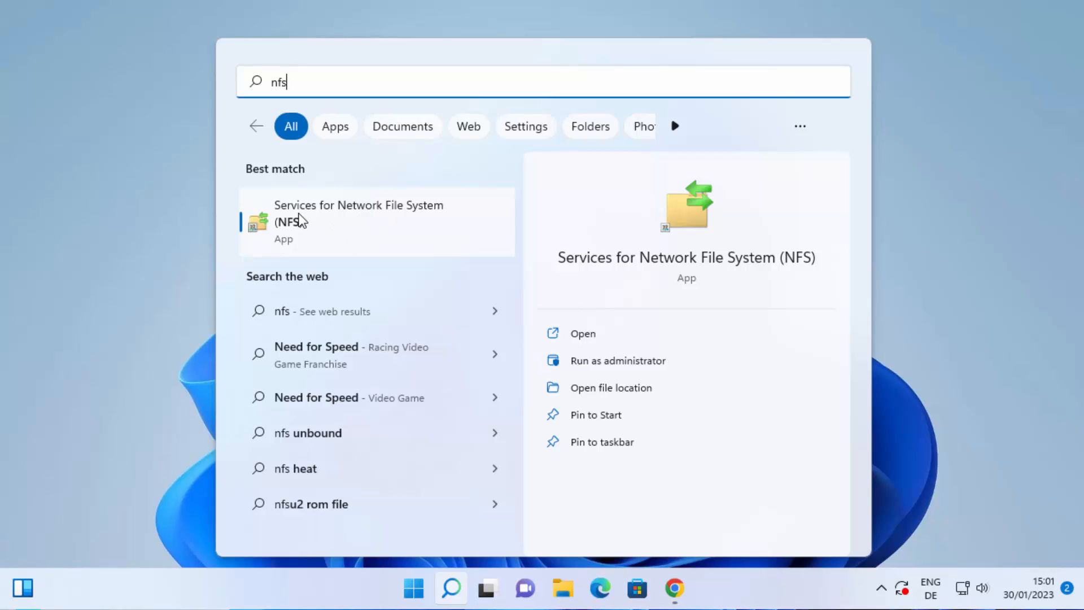
pyautogui.moveTo(381, 223)
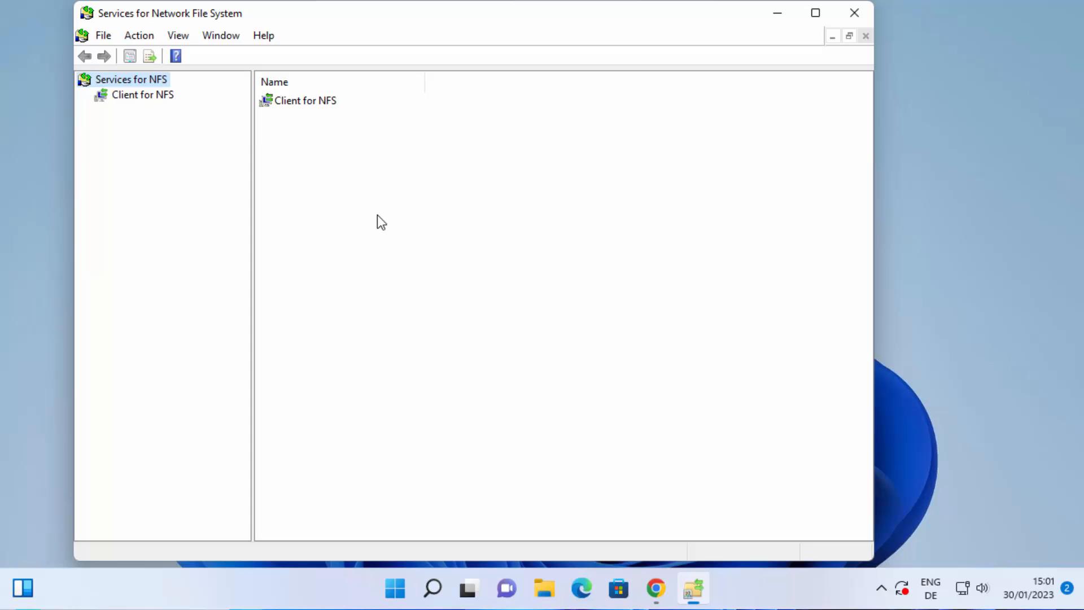
pyautogui.moveTo(252, 141)
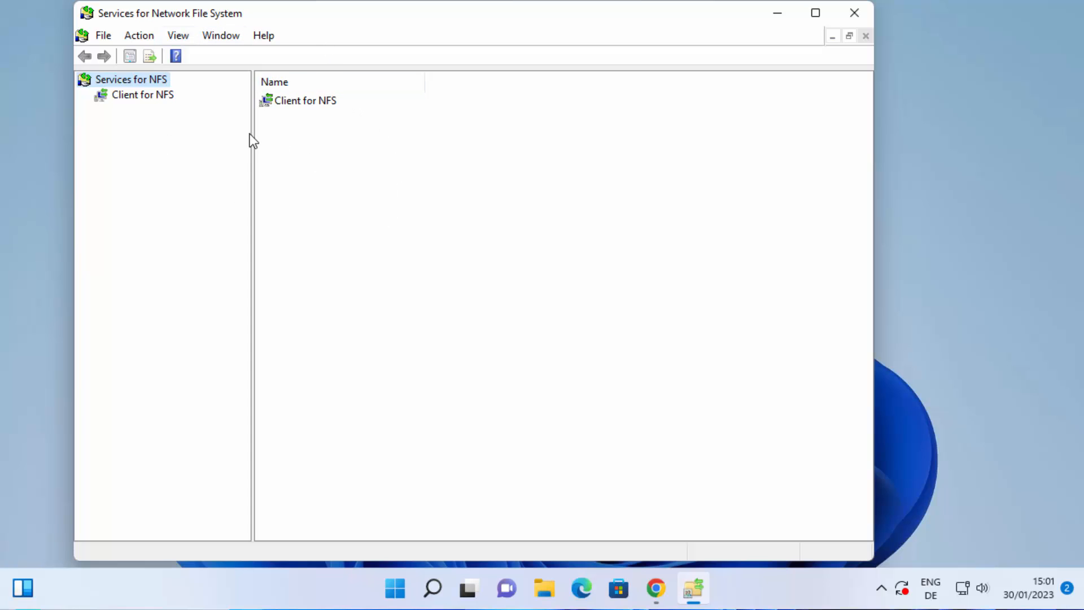
pyautogui.moveTo(131, 104)
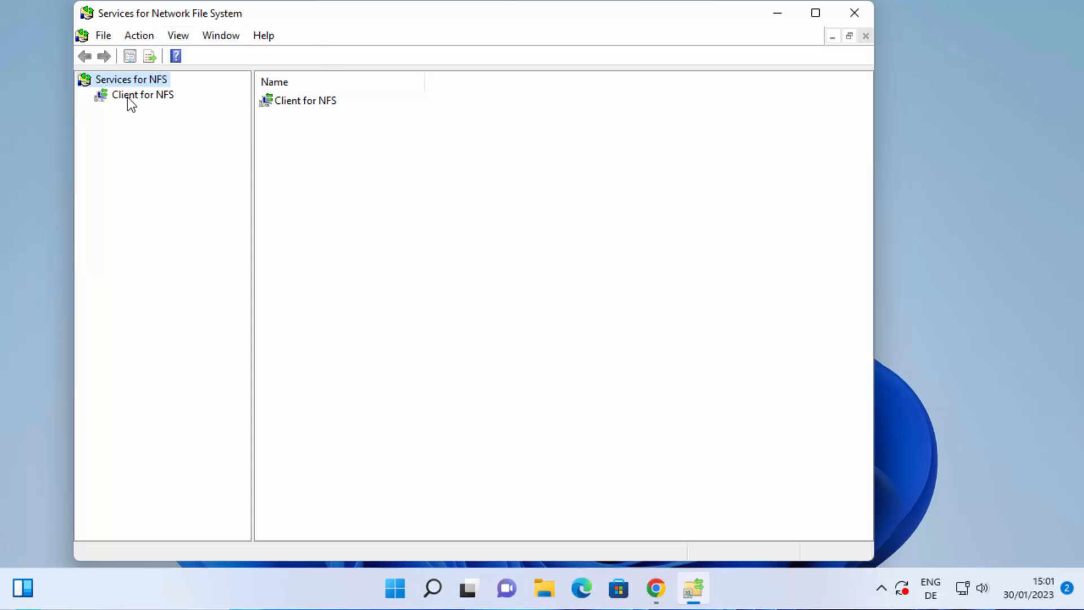
# Step: Select Client for NFS in the console tree to show its overview and setup checklist
pyautogui.click(142, 95)
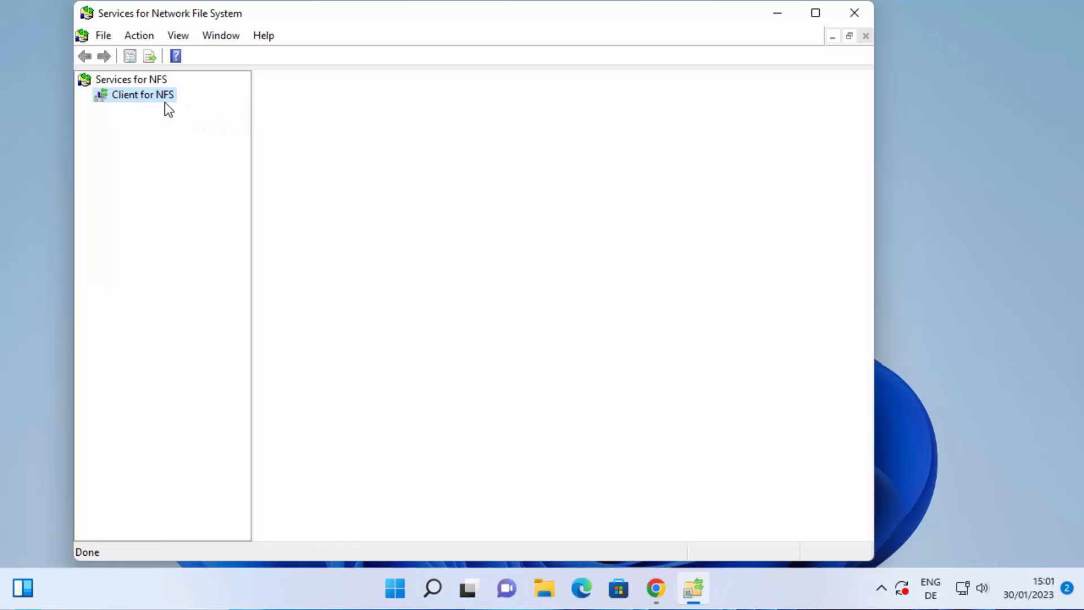
pyautogui.click(142, 95)
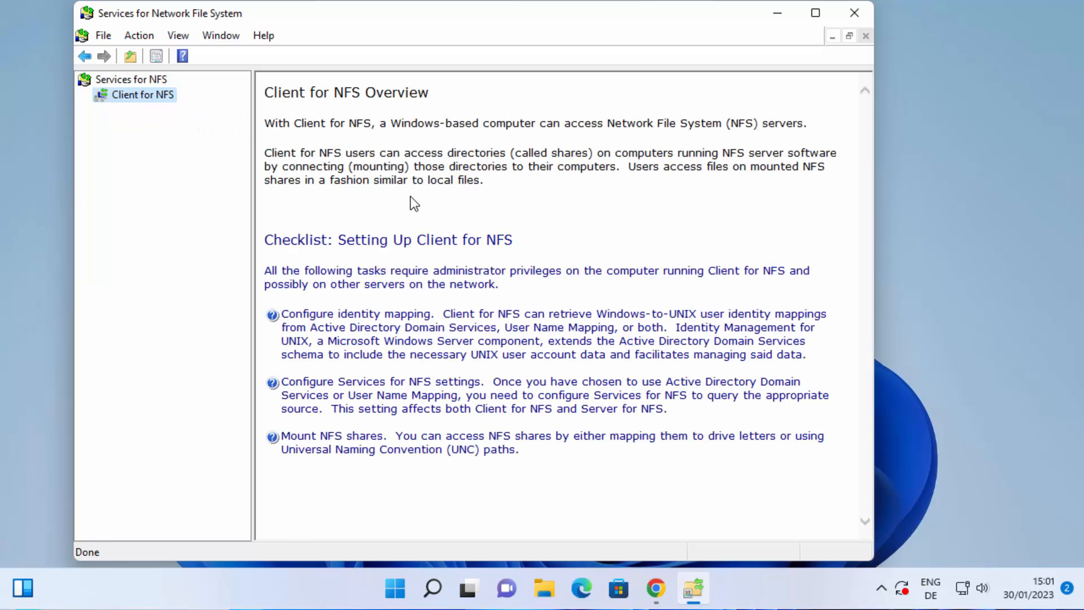
pyautogui.moveTo(770, 247)
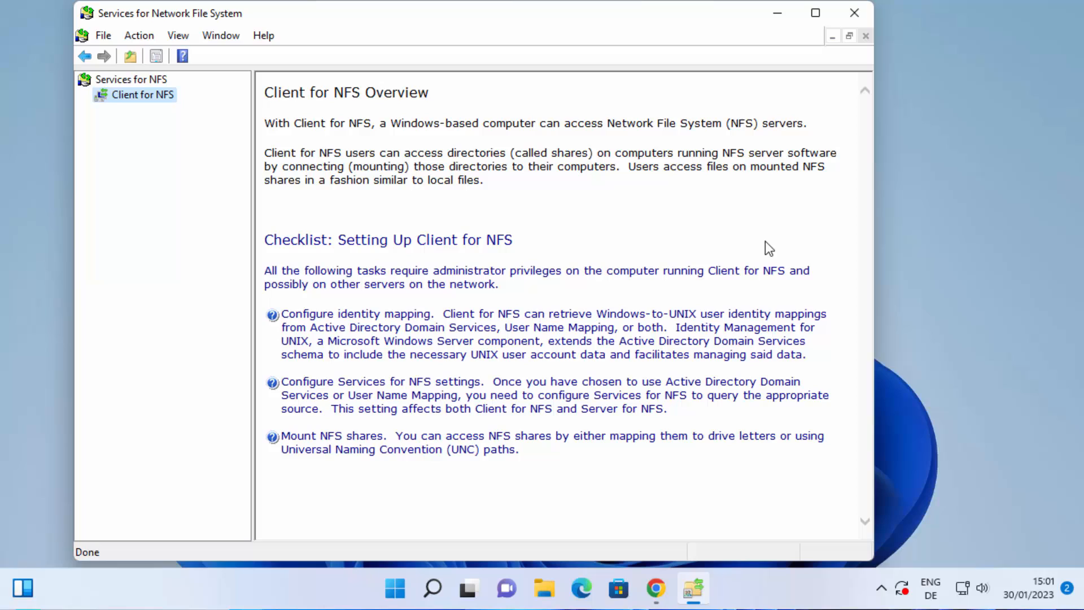
pyautogui.moveTo(924, 252)
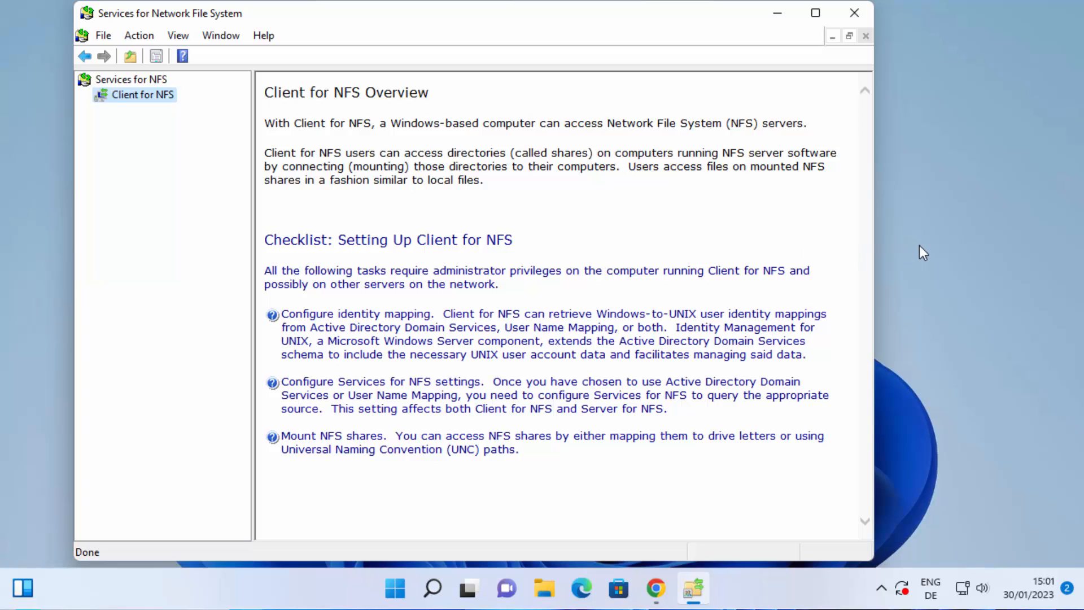